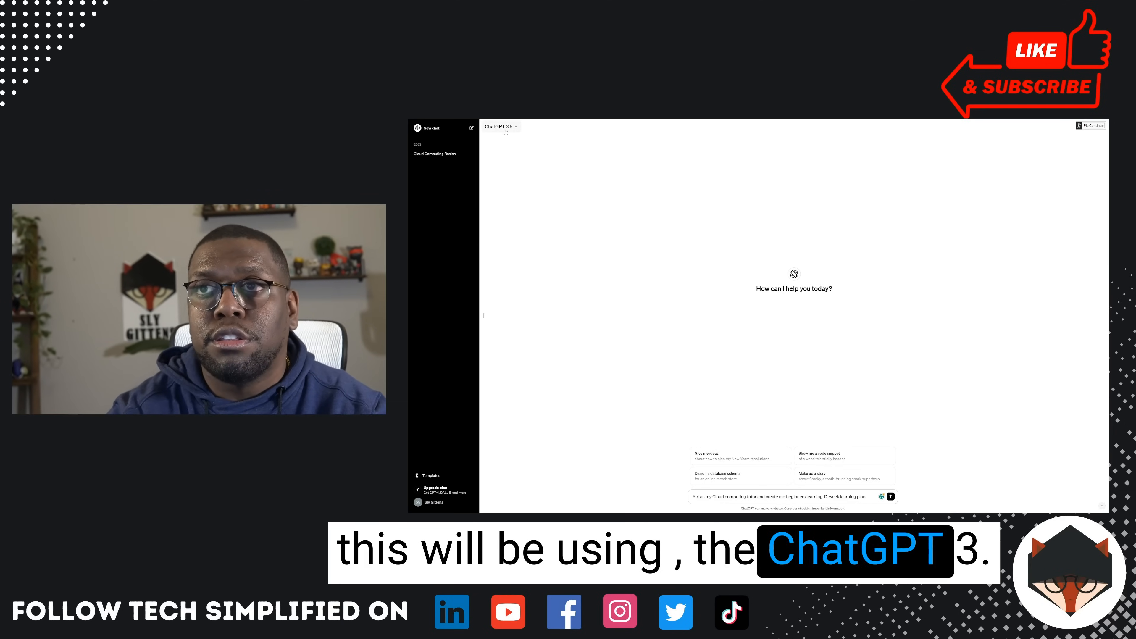
# Request a beginner's 12-week cloud computing plan, then a more detailed day-by-day version, and read through it.
pyautogui.click(499, 126)
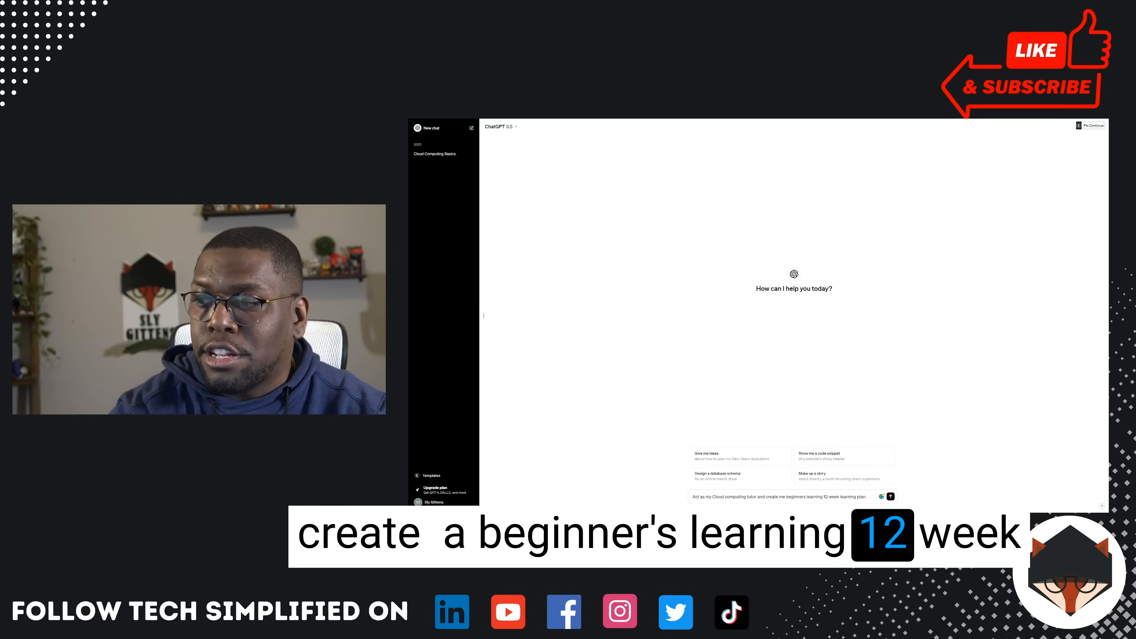
pyautogui.click(892, 497)
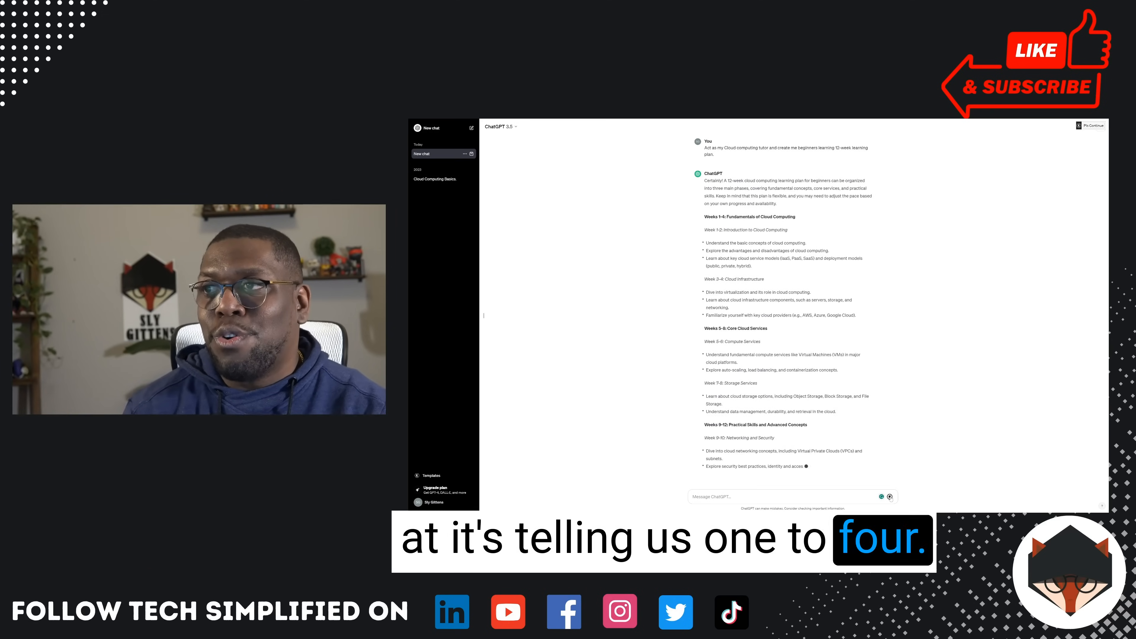
pyautogui.scroll(-3)
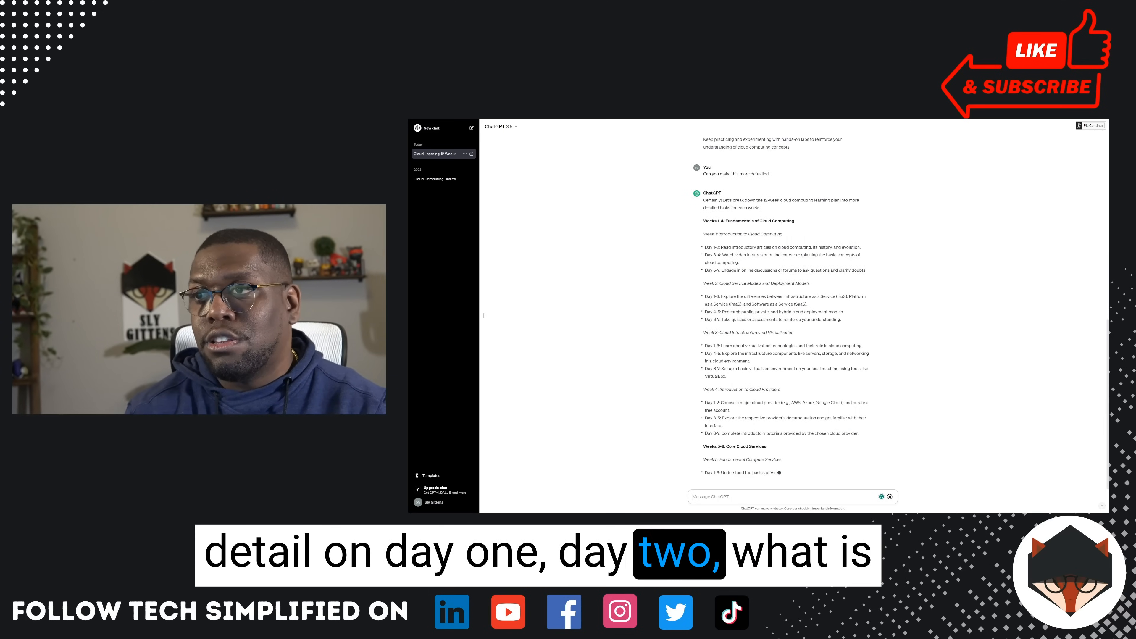
pyautogui.scroll(-3)
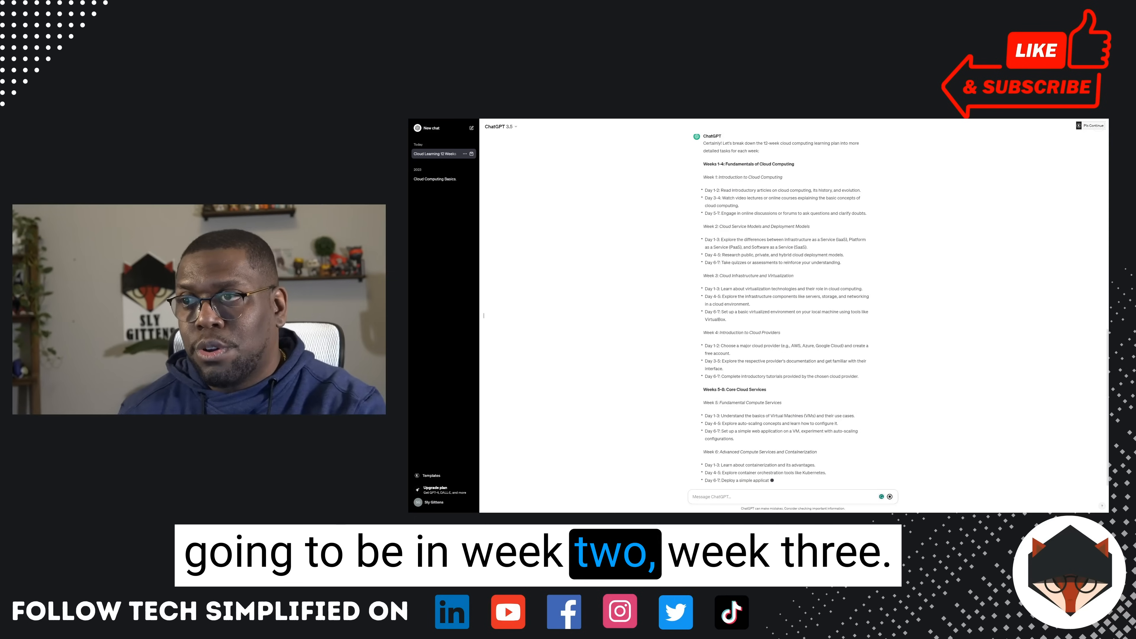
pyautogui.scroll(-3)
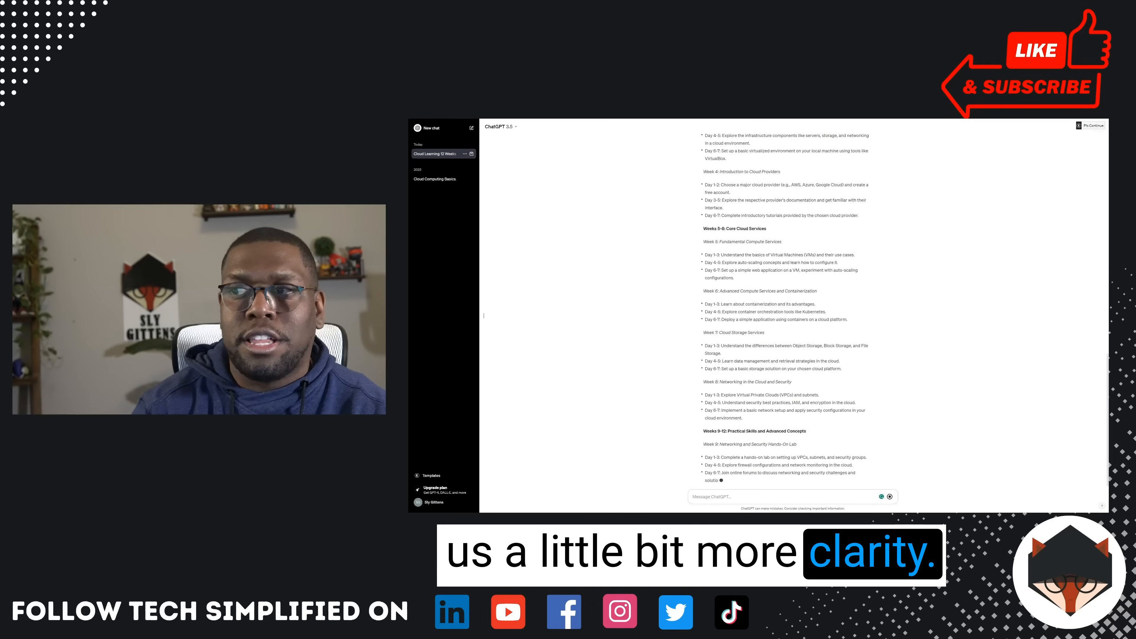
pyautogui.scroll(-3)
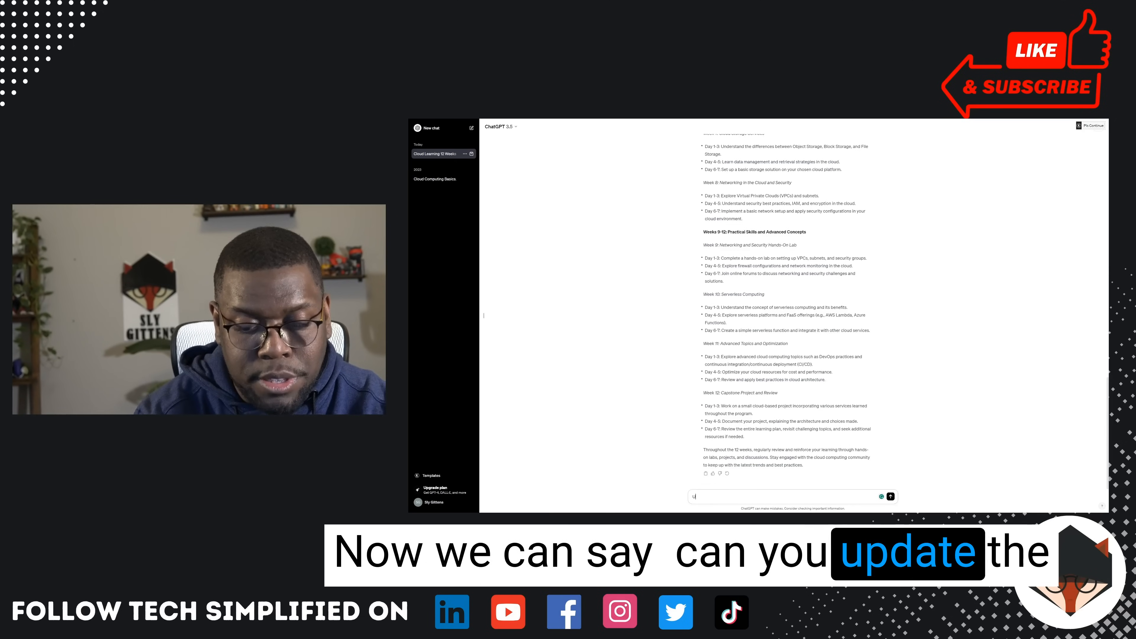
# Ask 'Update the learning plan to learn Microsoft Azure' and read the Azure-focused day-by-day plan.
pyautogui.write('Update the')
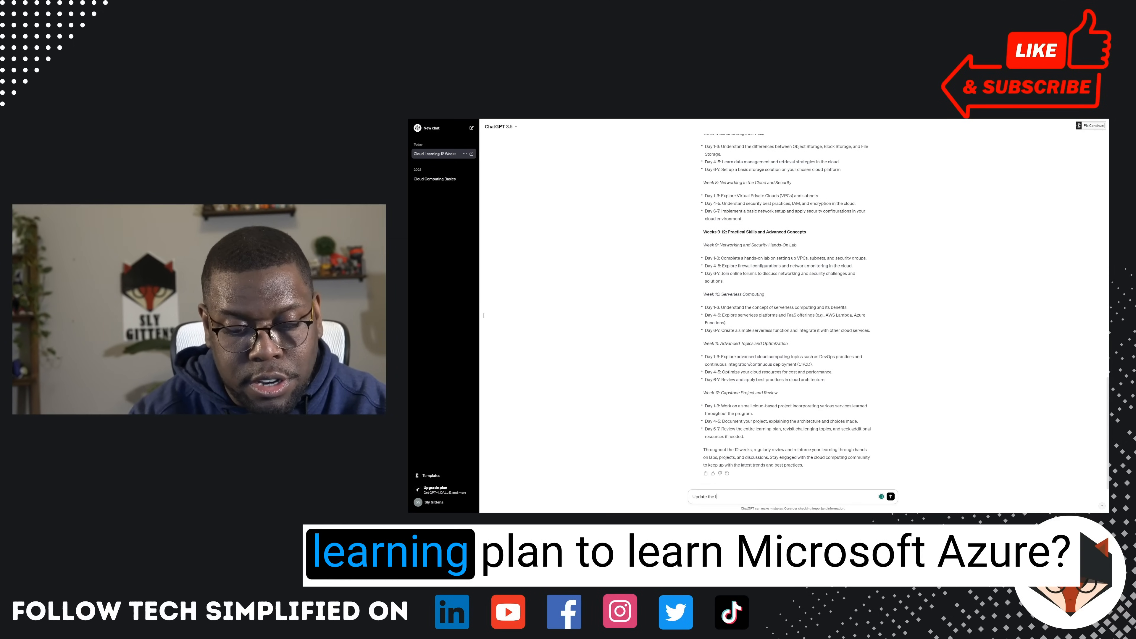
pyautogui.write('learning th')
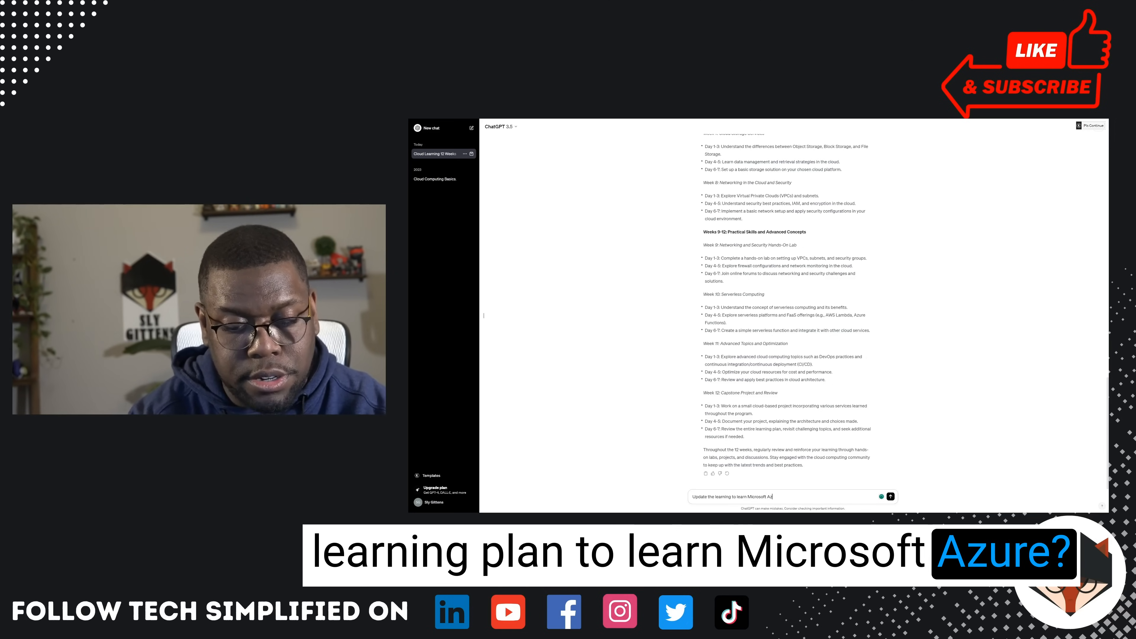
pyautogui.click(890, 497)
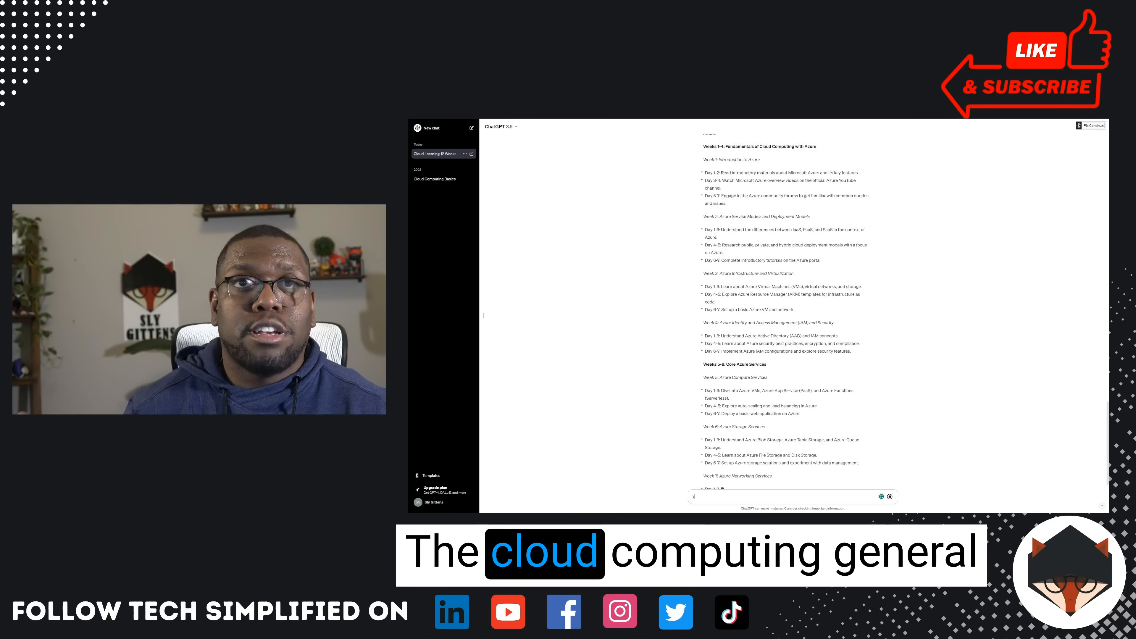
pyautogui.scroll(-3)
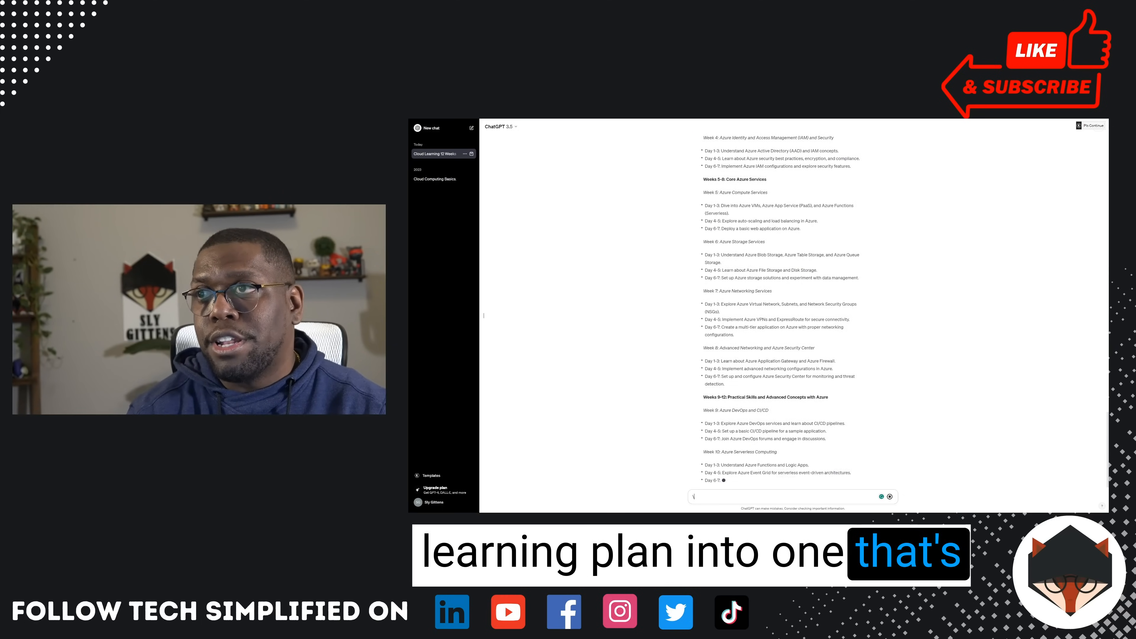
pyautogui.scroll(-3)
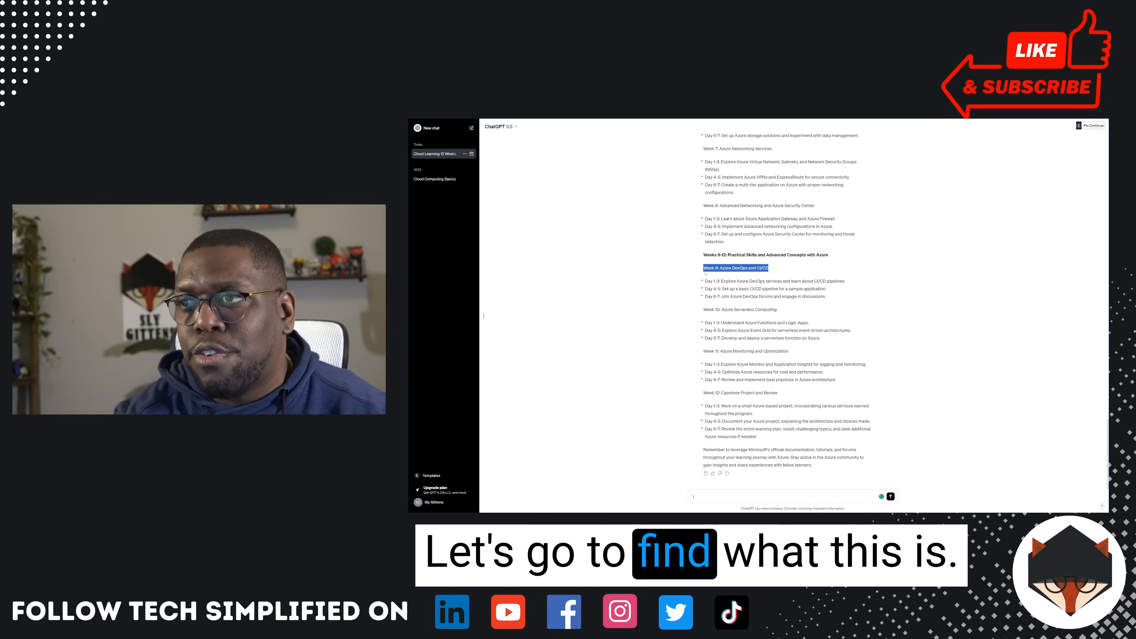
# Ask 'Help understand Week 9: Azure DevOps and CI/CD' and read the day-by-day breakdown.
pyautogui.write('Help')
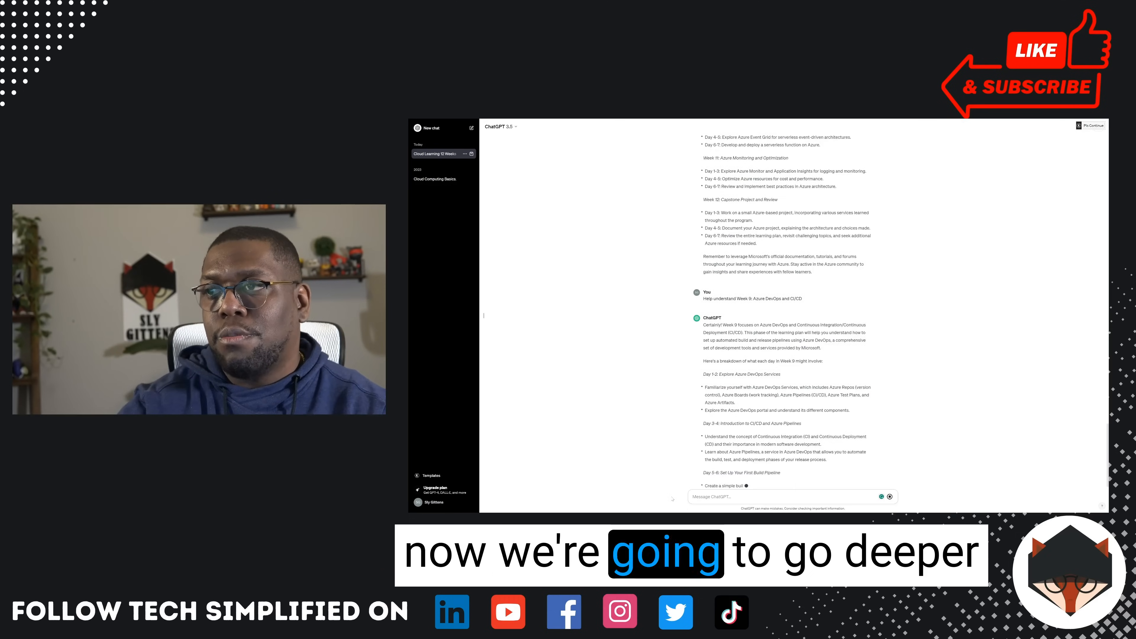
pyautogui.scroll(-3)
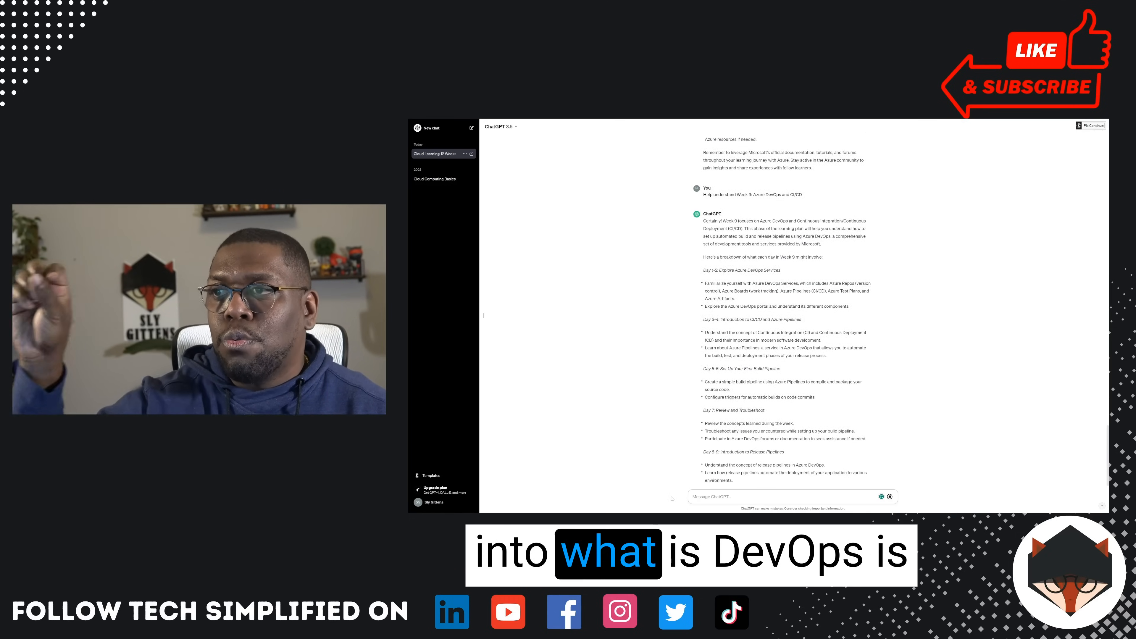
pyautogui.scroll(-3)
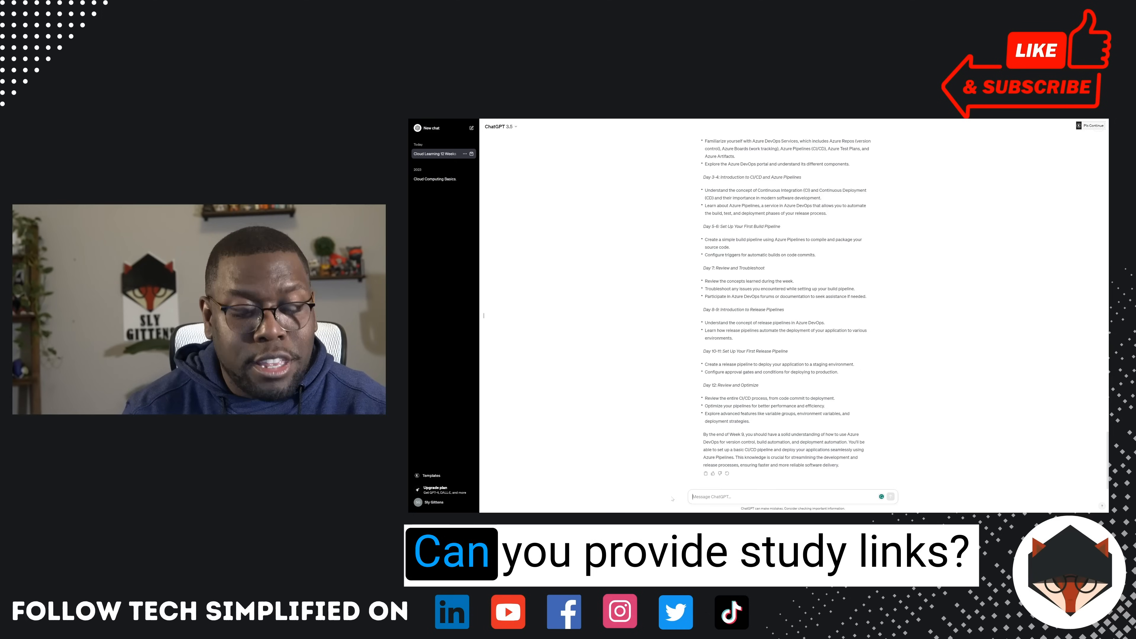
# Ask 'Can you provide study links' and scroll through the Azure DevOps and CI/CD resources.
pyautogui.write('Can you')
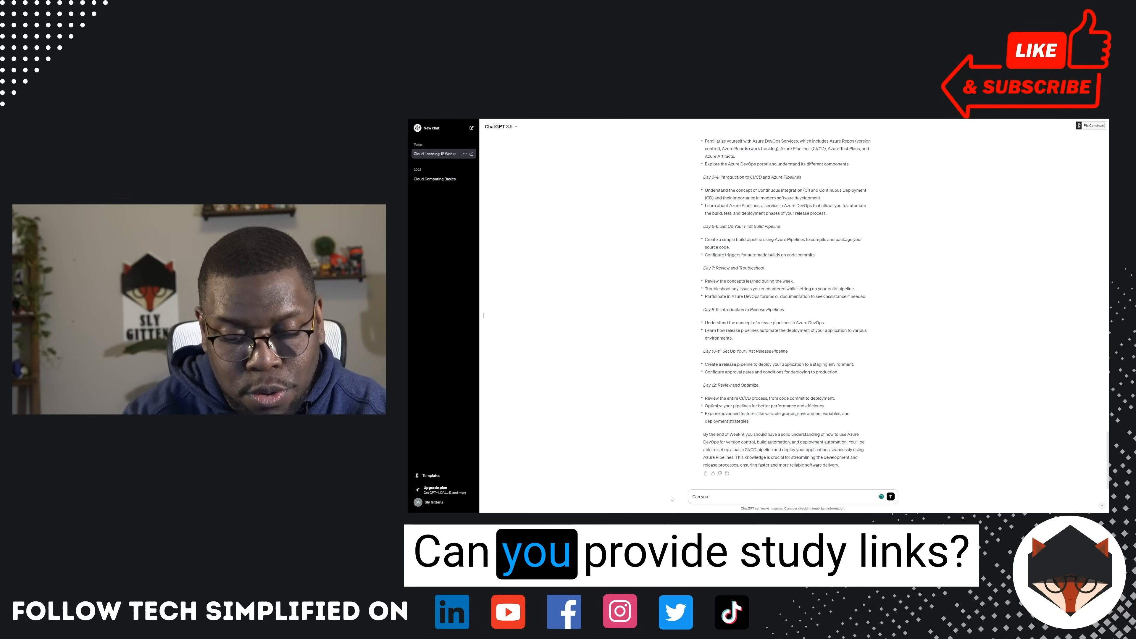
pyautogui.write('provide stu')
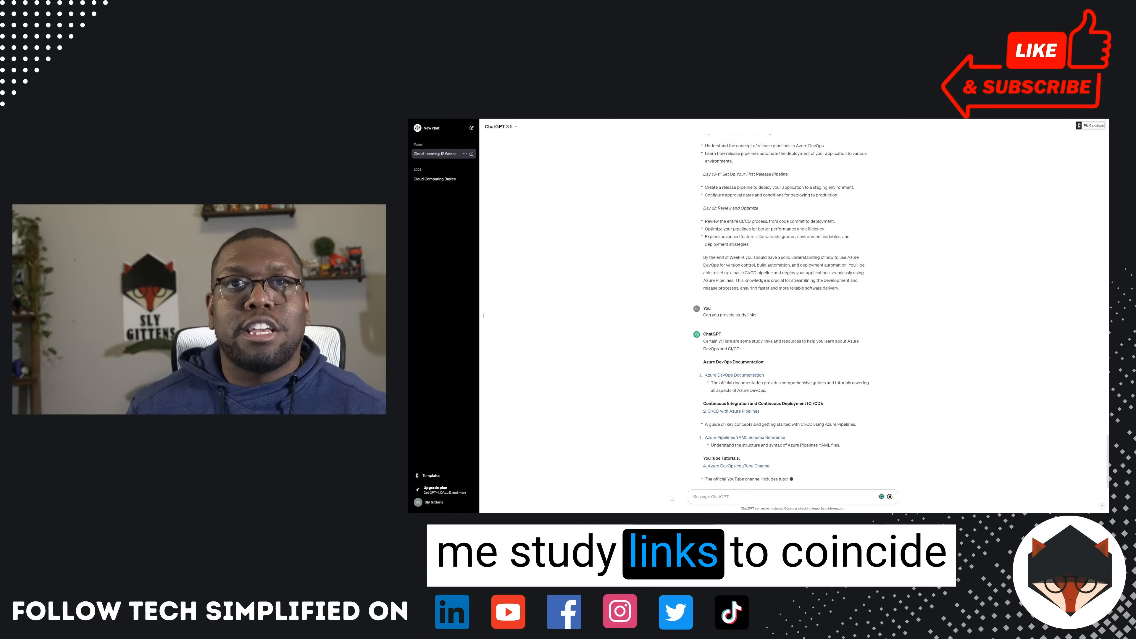
pyautogui.scroll(-3)
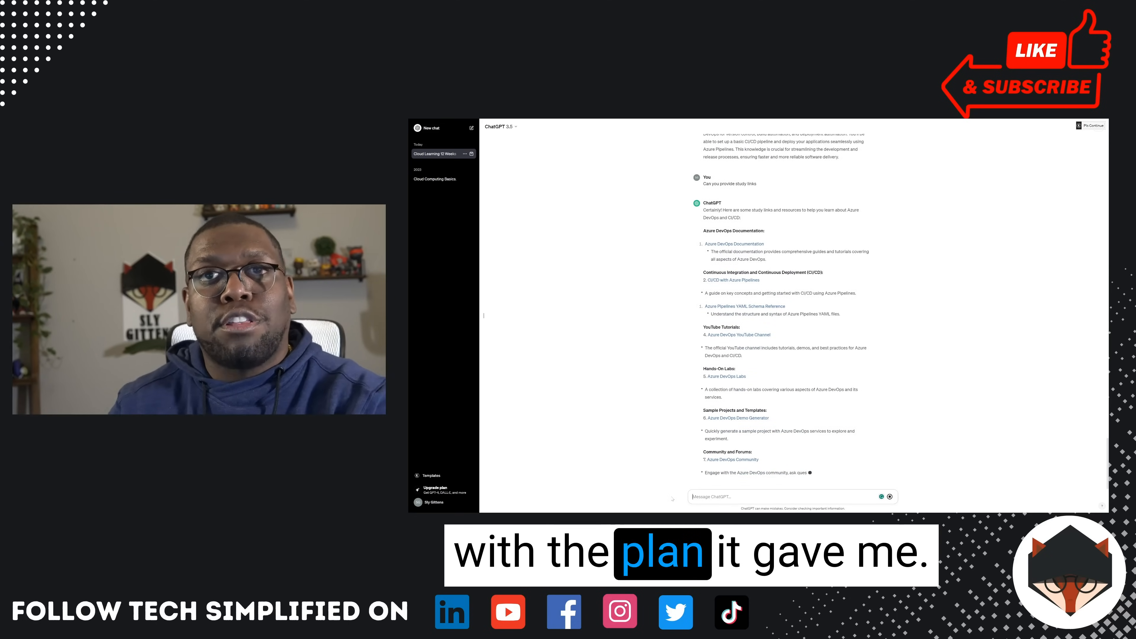